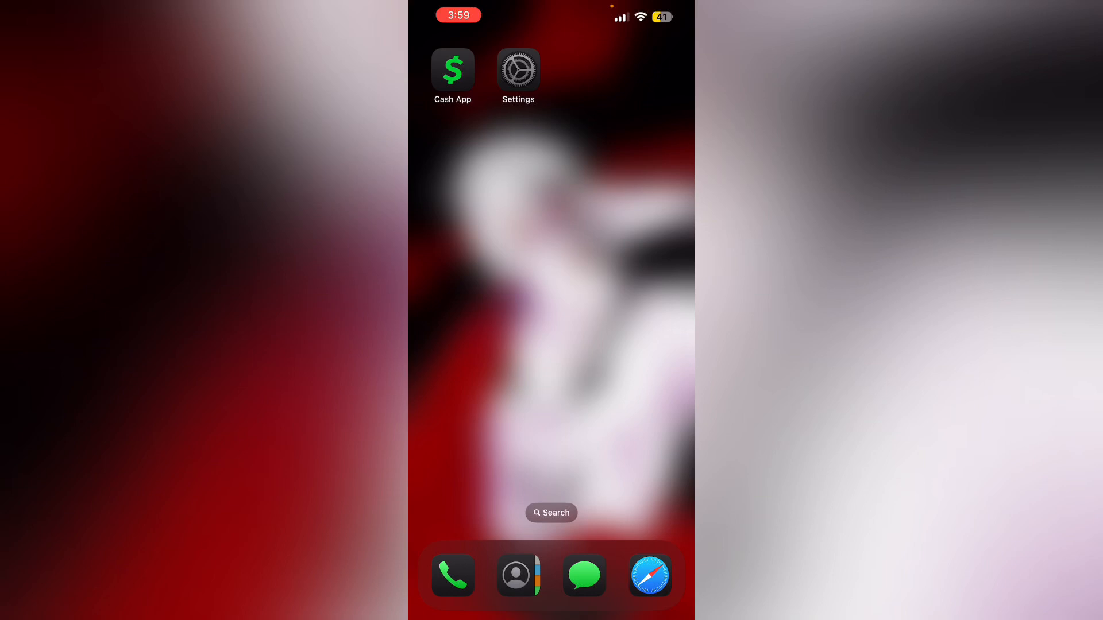
Bring down Control Center and switch the Cellular Data toggle on so it shows green next to Wi-Fi.
click(452, 71)
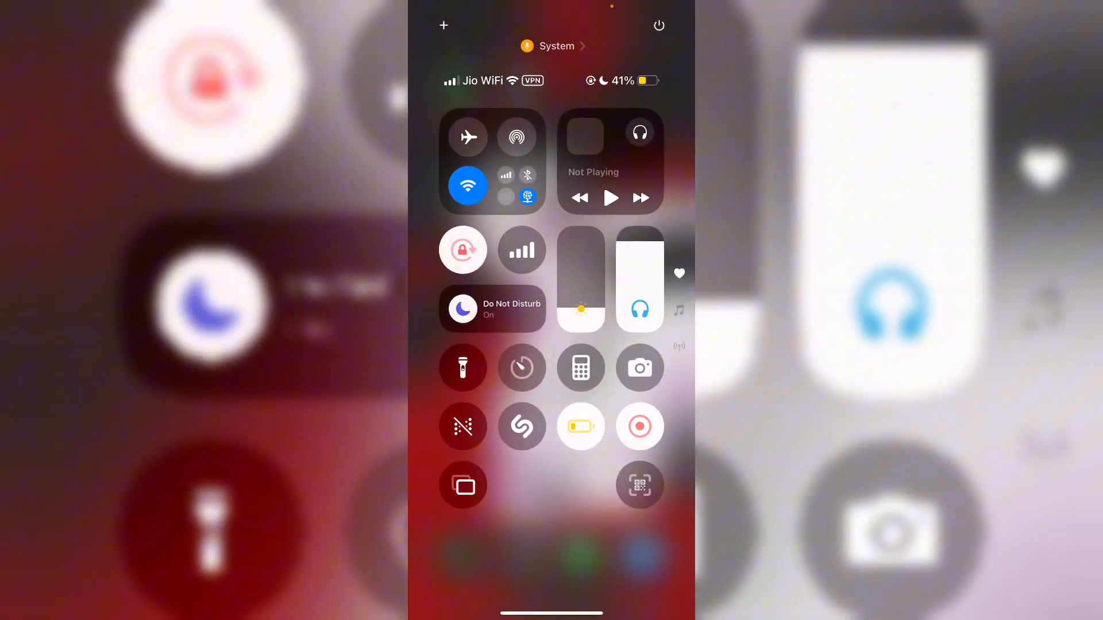
click(521, 250)
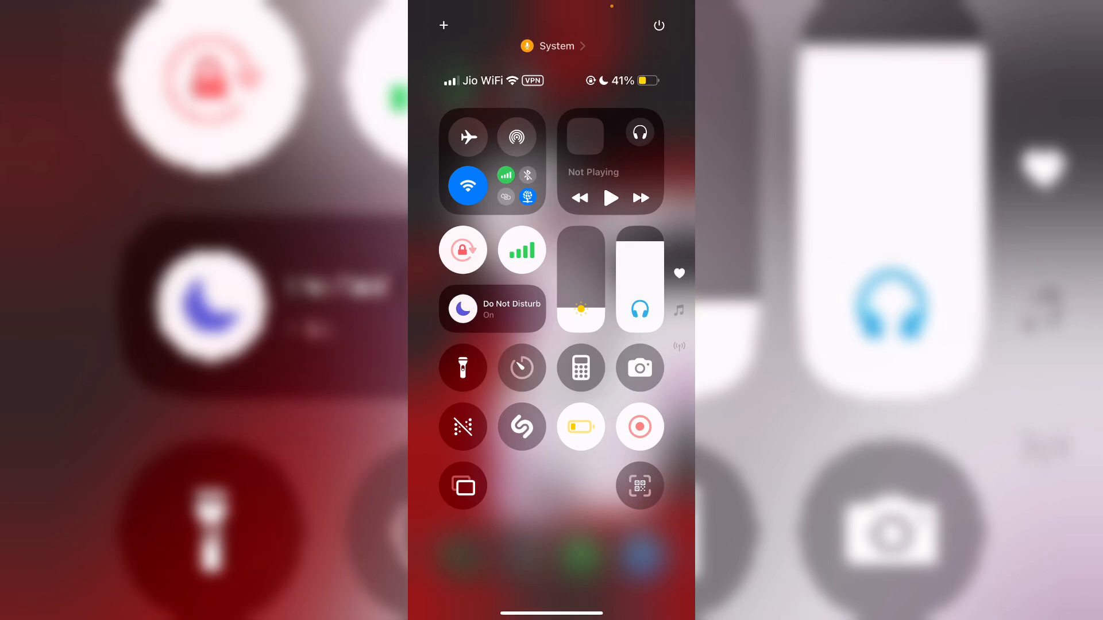